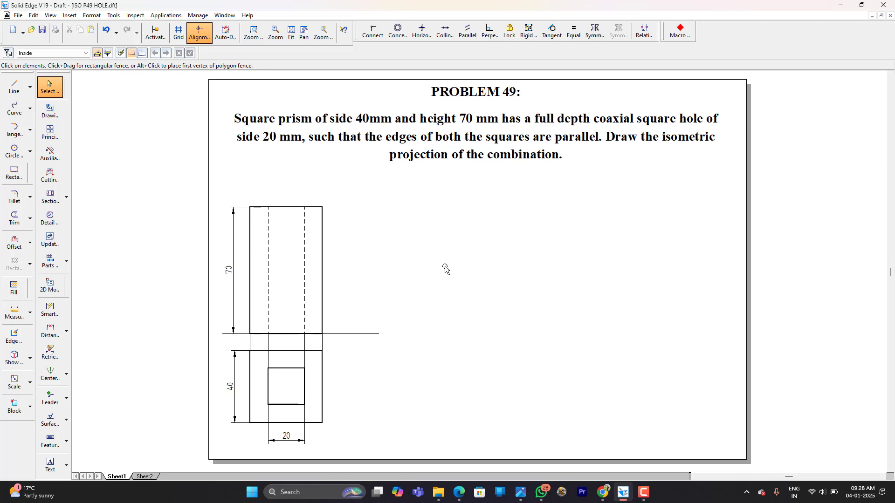
Step: Draw the 40 mm base edges at ±30° and the 70 mm vertical left edge
left_click(231, 270)
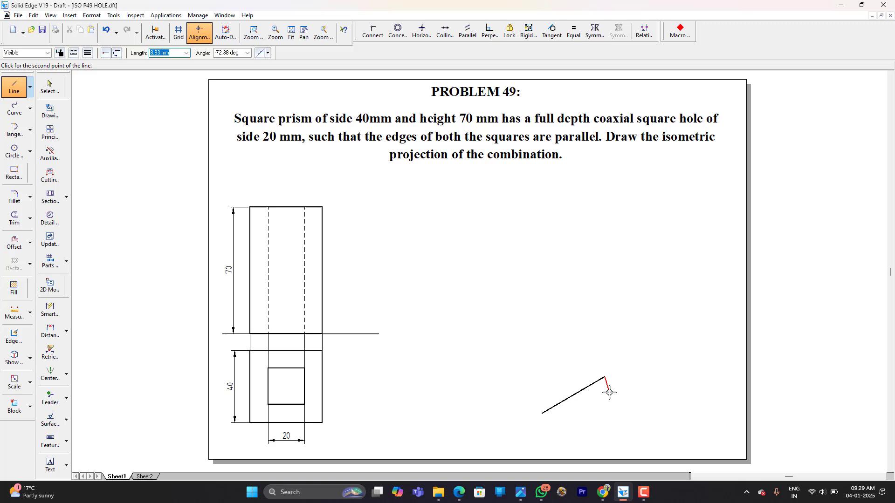
left_click(624, 444)
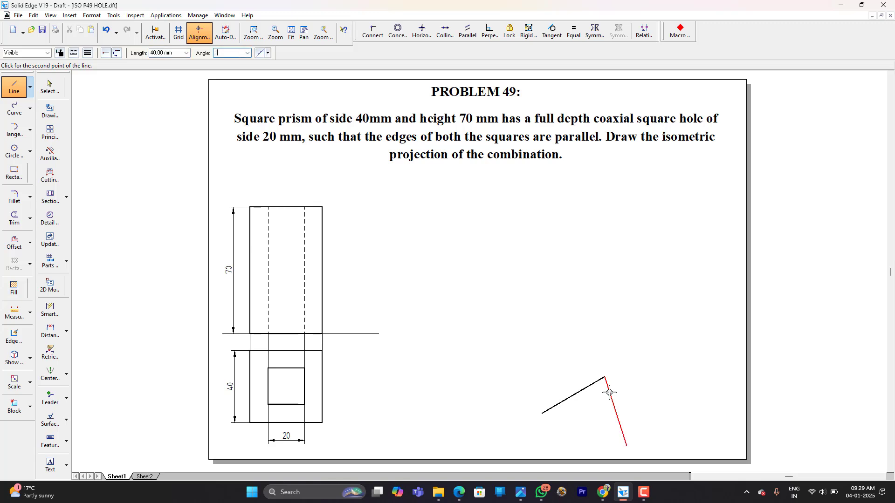
mouse_move(608, 392)
type("70")
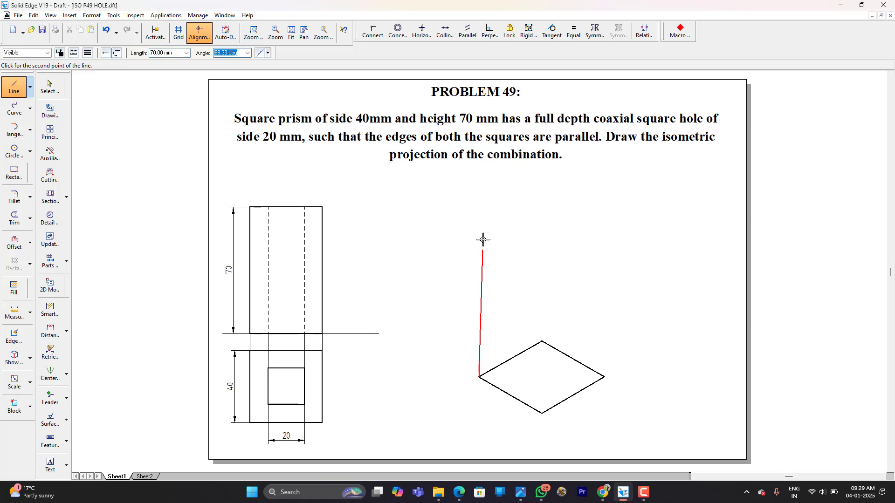
left_click(478, 240)
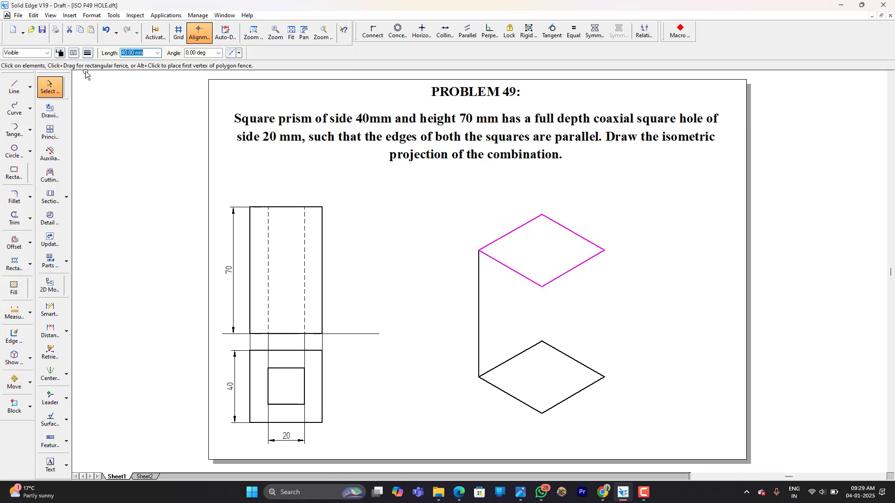
Step: Draw the remaining vertical prism edges between the top and base corners
left_click(14, 85)
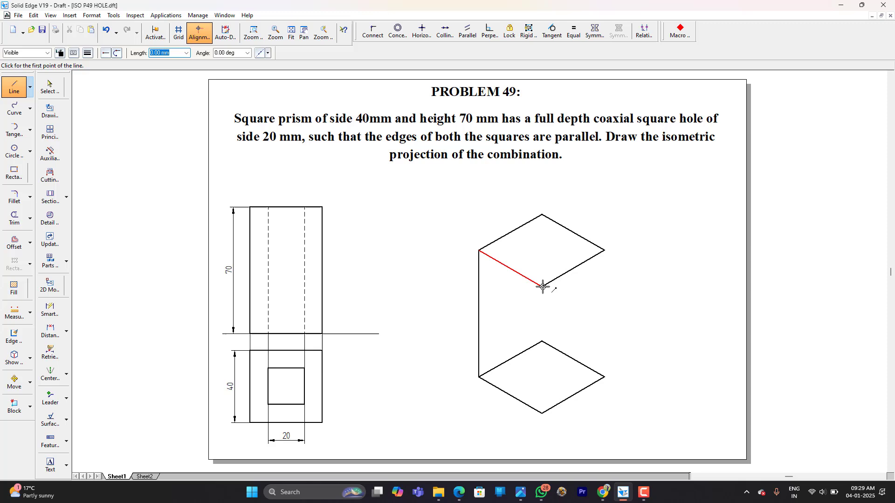
left_click(540, 411)
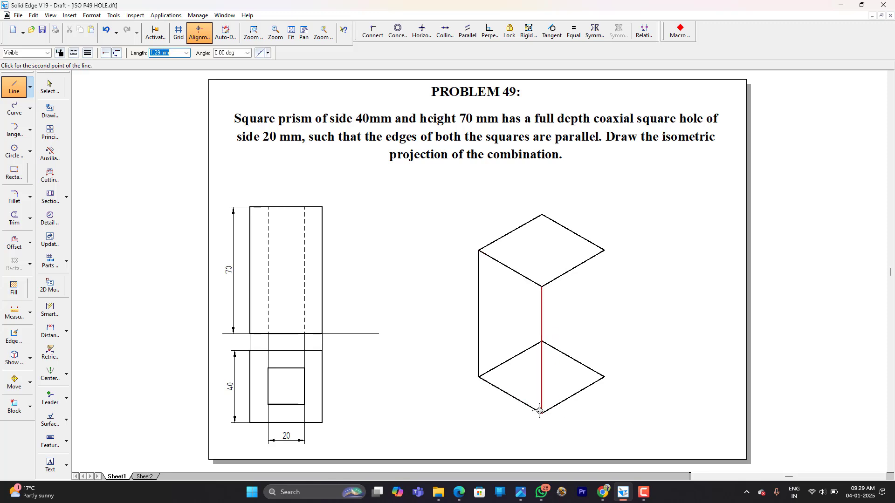
left_click(603, 250)
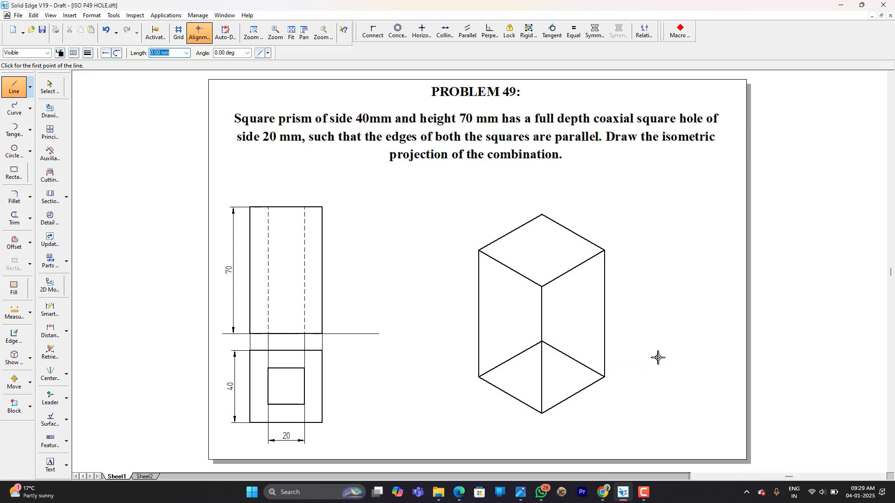
left_click(49, 87)
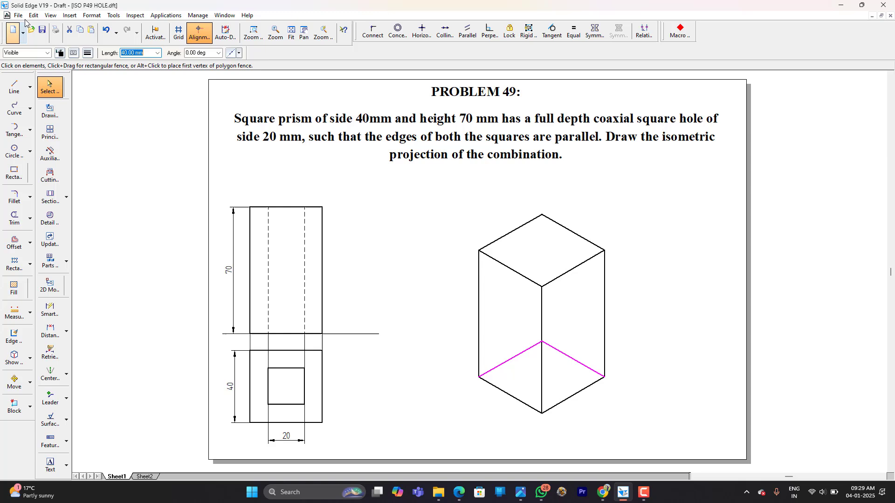
Step: Turn the two rear base edges into thin hidden lines
left_click(60, 52)
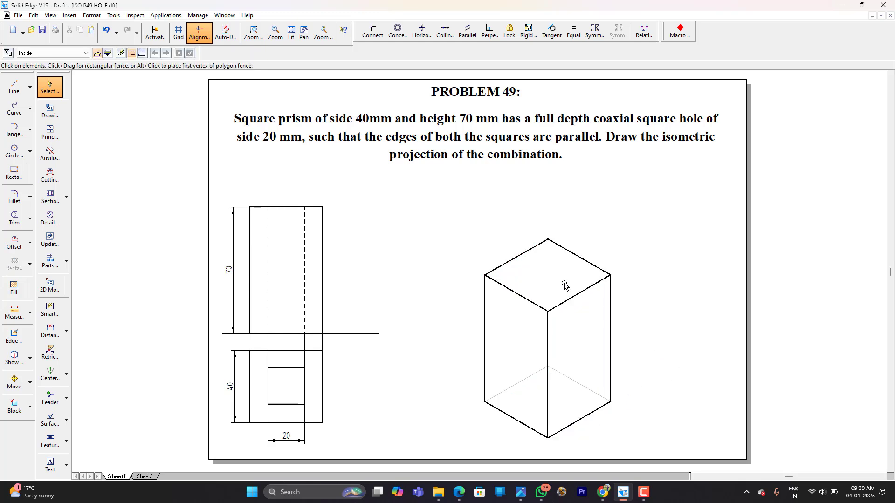
left_click(14, 87)
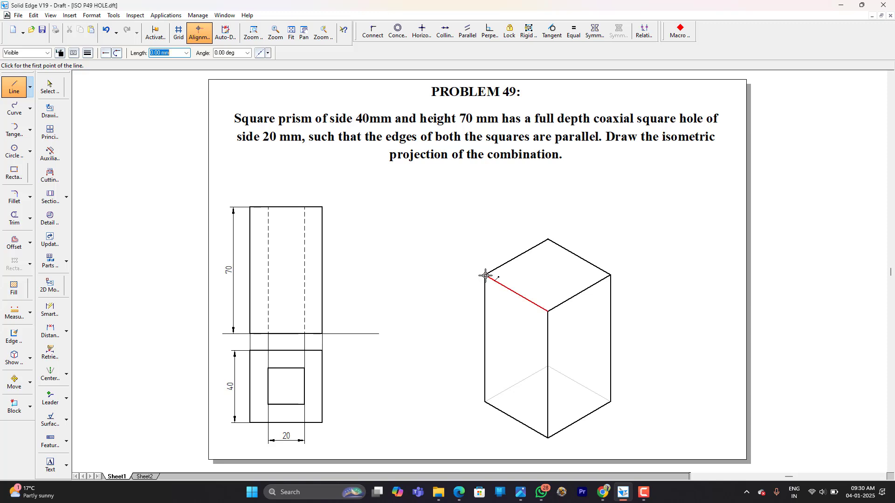
Step: Draw the top face's corner-to-corner diagonal and select the top edges
left_click(48, 86)
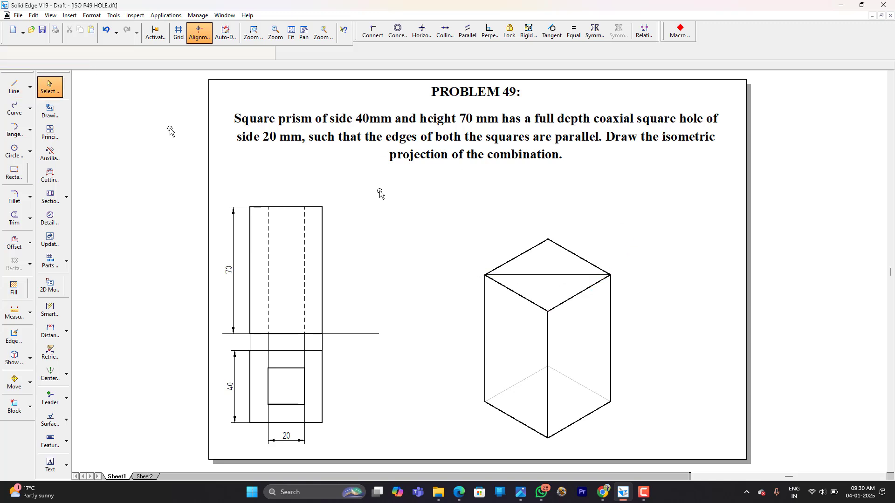
left_click(547, 276)
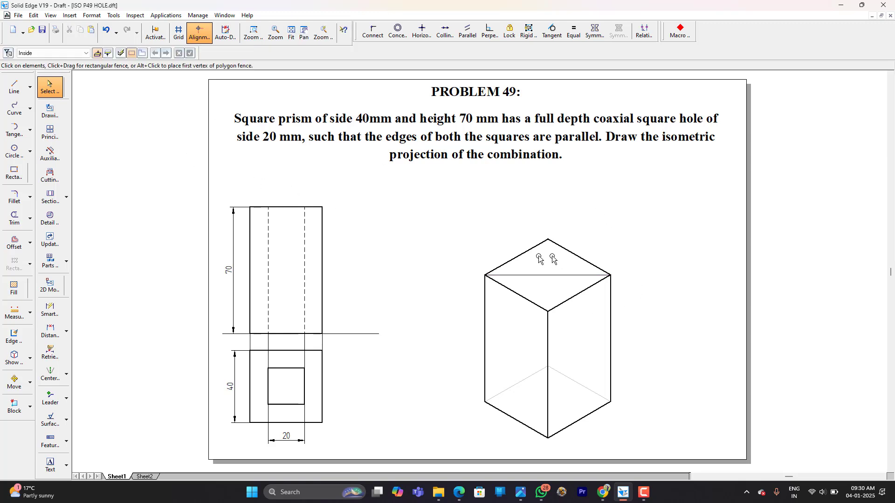
left_click(575, 253)
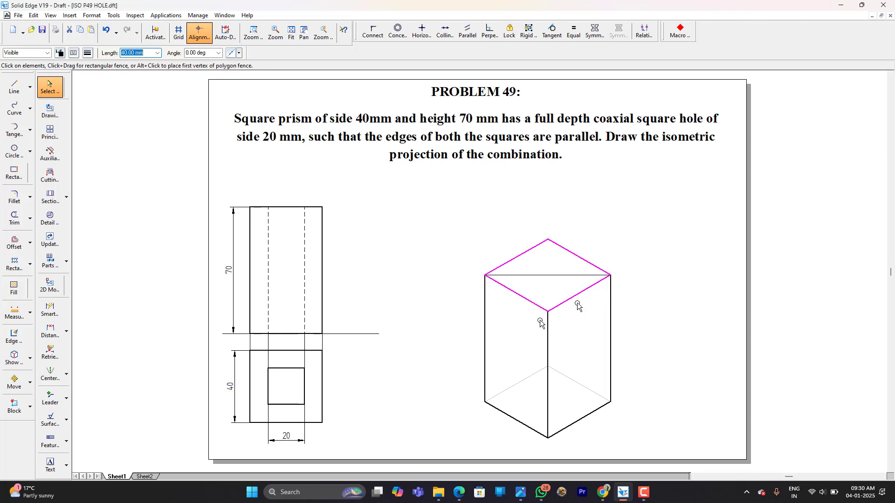
mouse_move(137, 240)
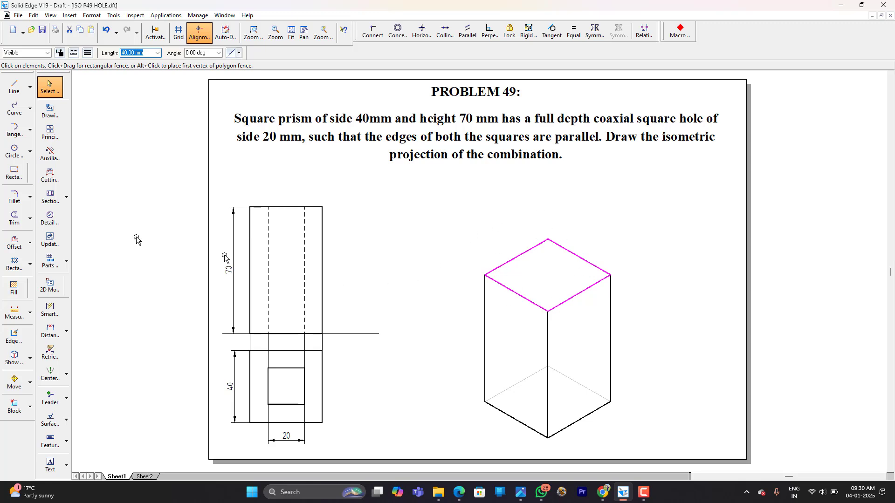
Step: Scale the top edges by 20/40 about the centre to form the 20 mm hole rhombus
left_click(29, 382)
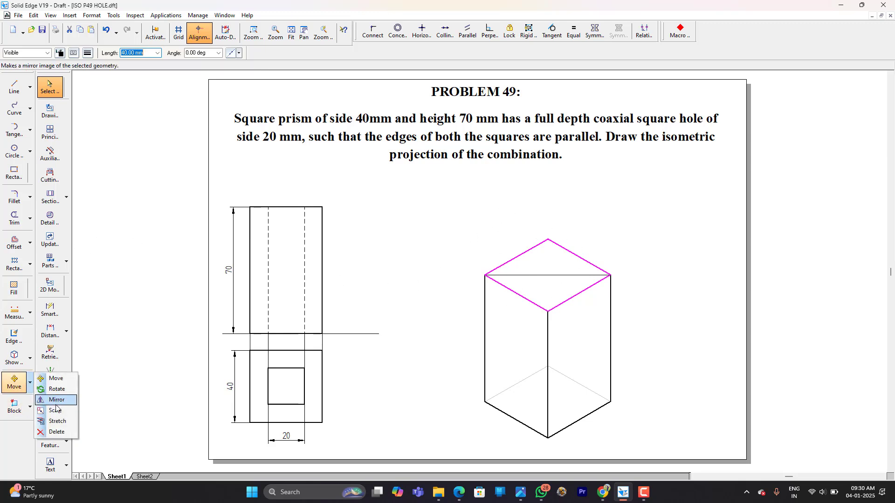
left_click(55, 410)
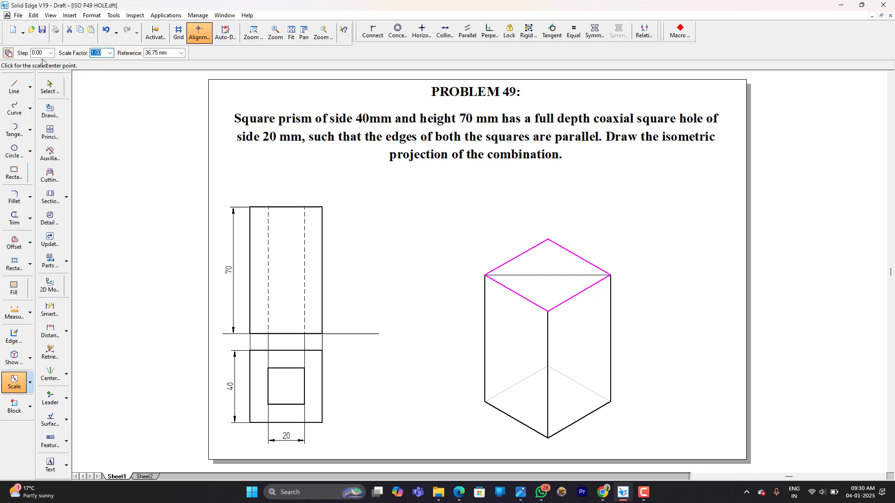
type("2")
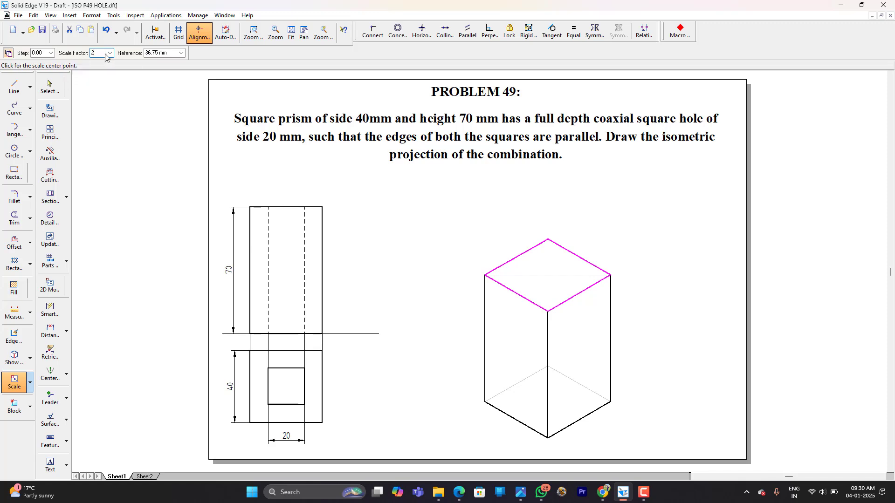
type("0/4")
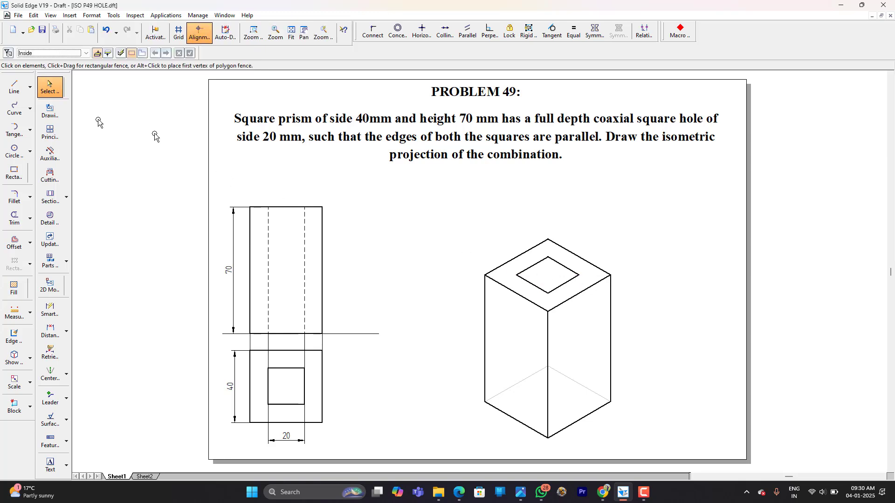
Step: Thicken the hole outline edges and select the prism for isometric scaling
left_click(14, 86)
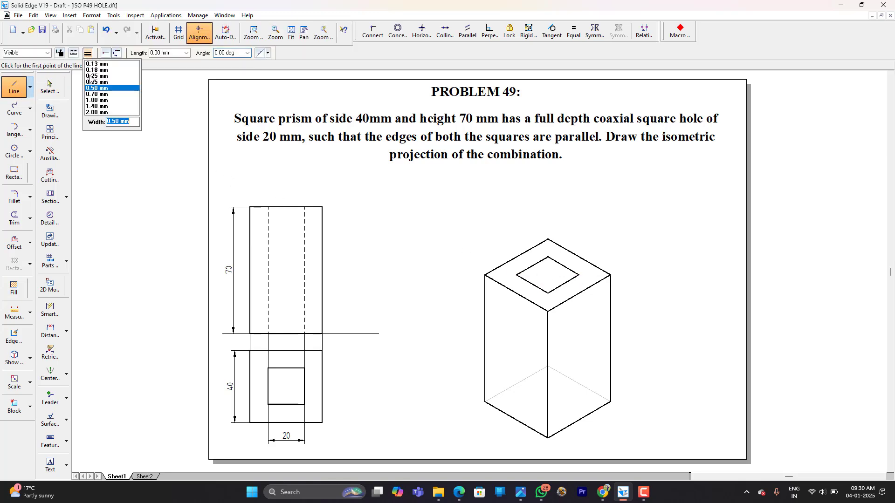
left_click(546, 258)
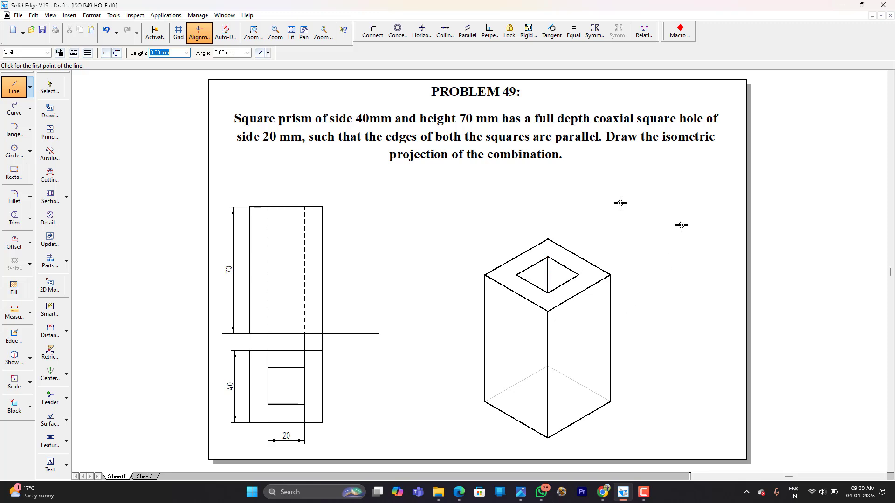
left_click(48, 87)
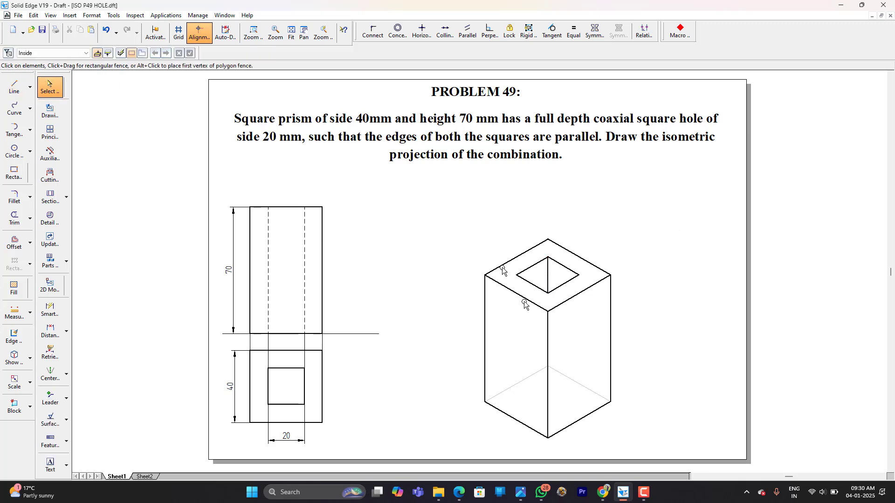
left_click(14, 381)
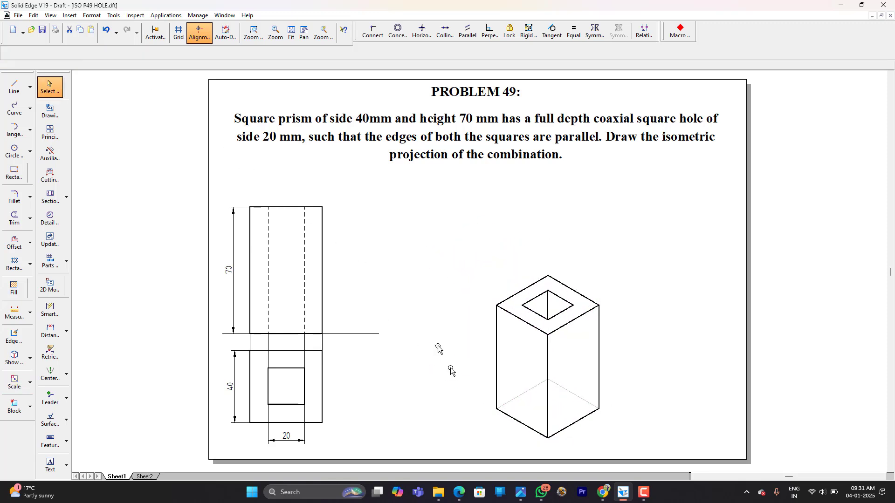
Step: Draw a horizontal baseline through the prism's bottom corner, extending both sides
left_click(15, 85)
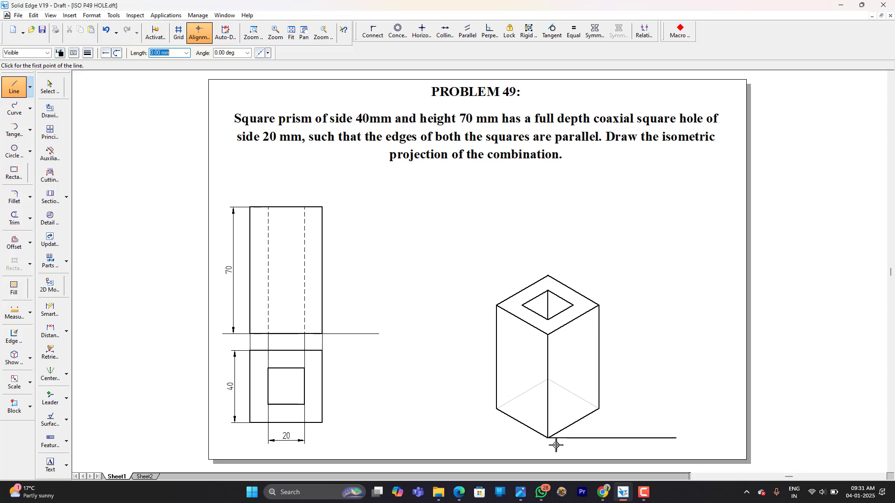
left_click(553, 436)
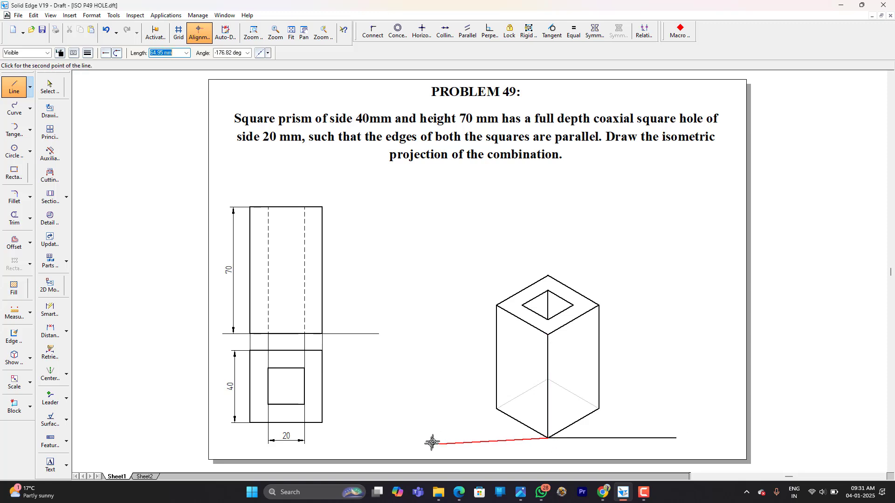
left_click(49, 88)
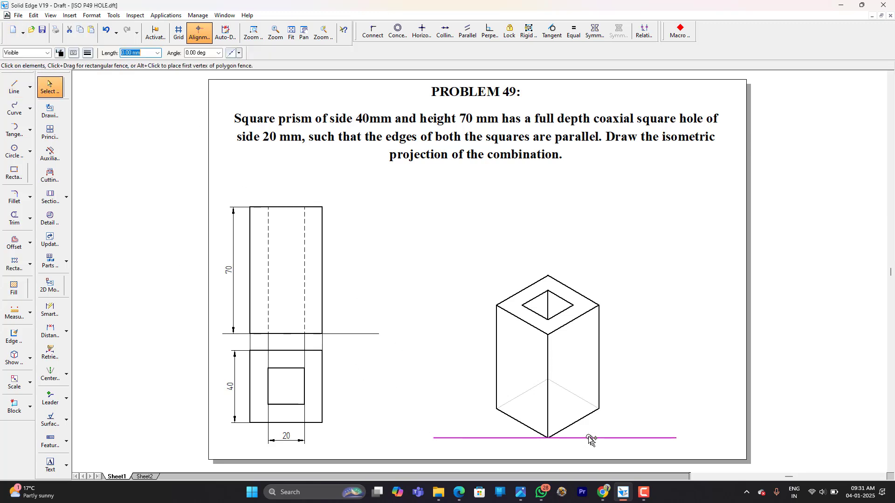
Step: Dimension the 30° angles between the baseline and both base edges with Angle Between
left_click(87, 52)
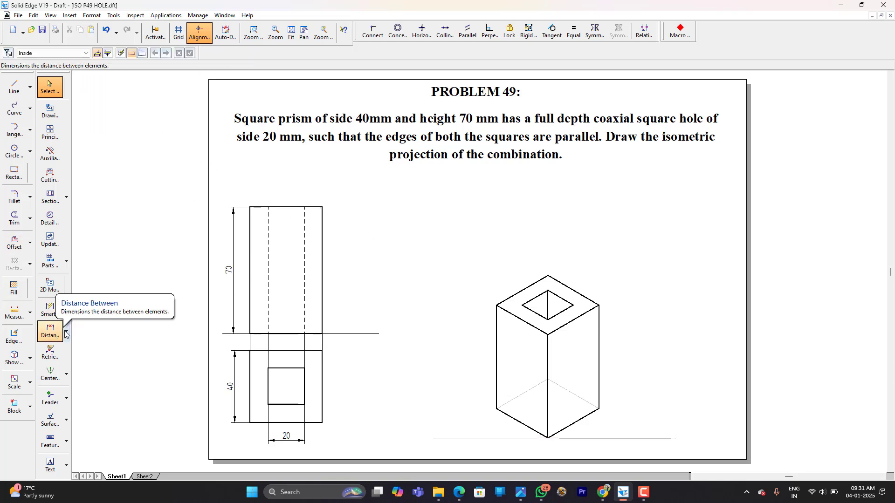
left_click(50, 332)
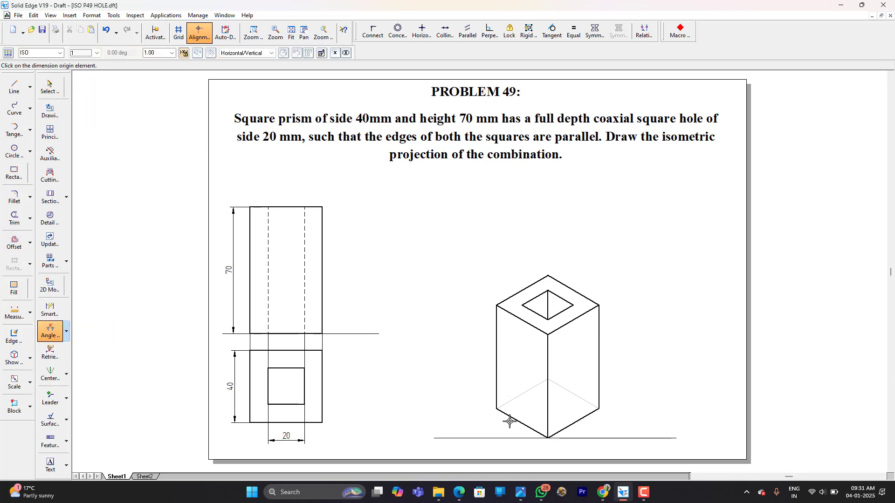
left_click(508, 421)
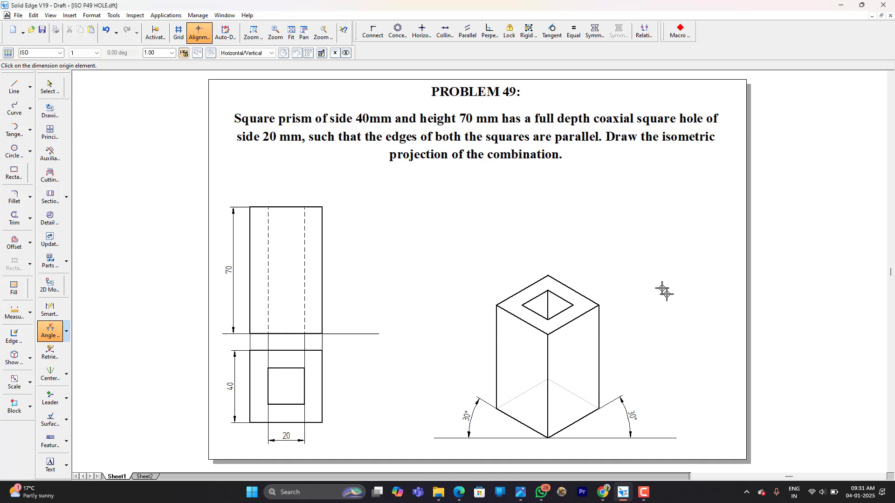
mouse_move(618, 256)
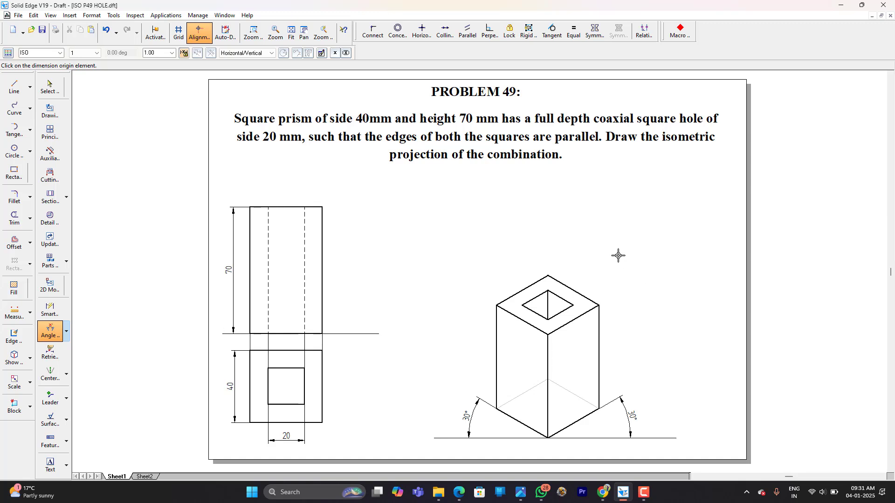